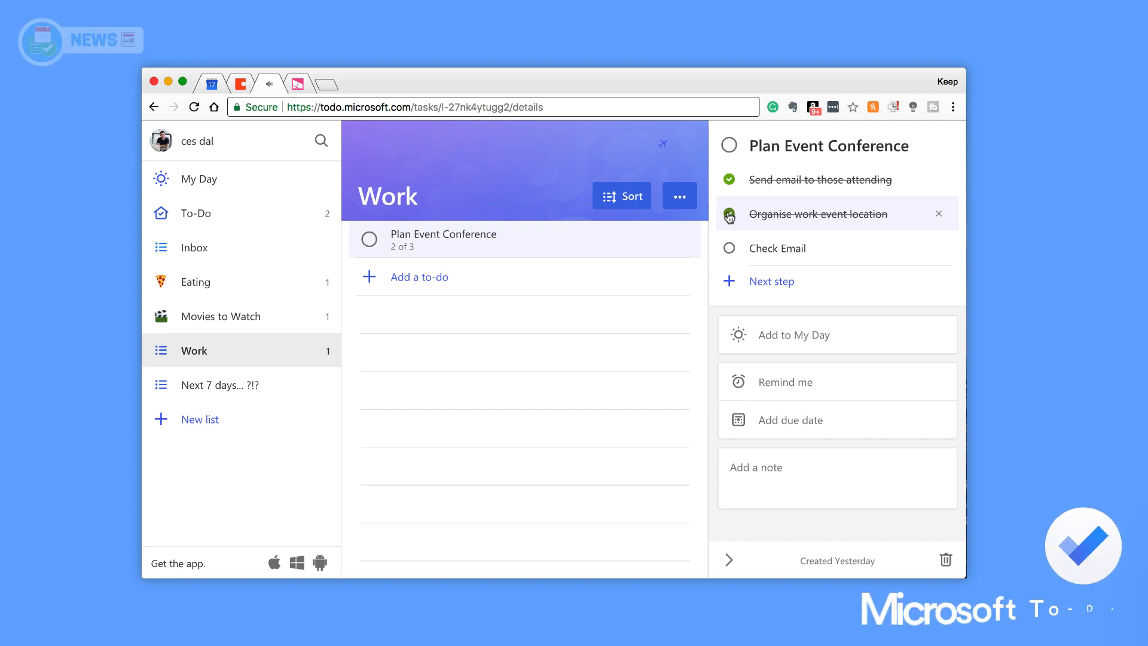
Step: Switch to the Windows Central tab and scroll through the To-Do steps article
{"action": "left_click", "coordinate": [730, 214]}
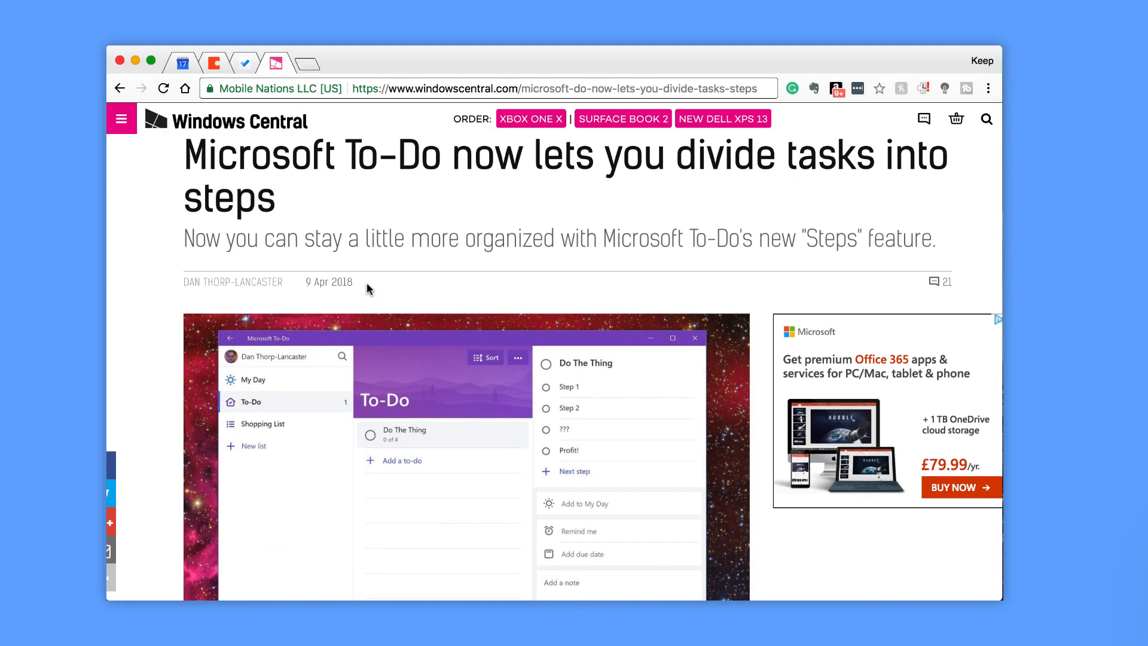
{"action": "scroll", "scroll_direction": "down", "scroll_amount": 3}
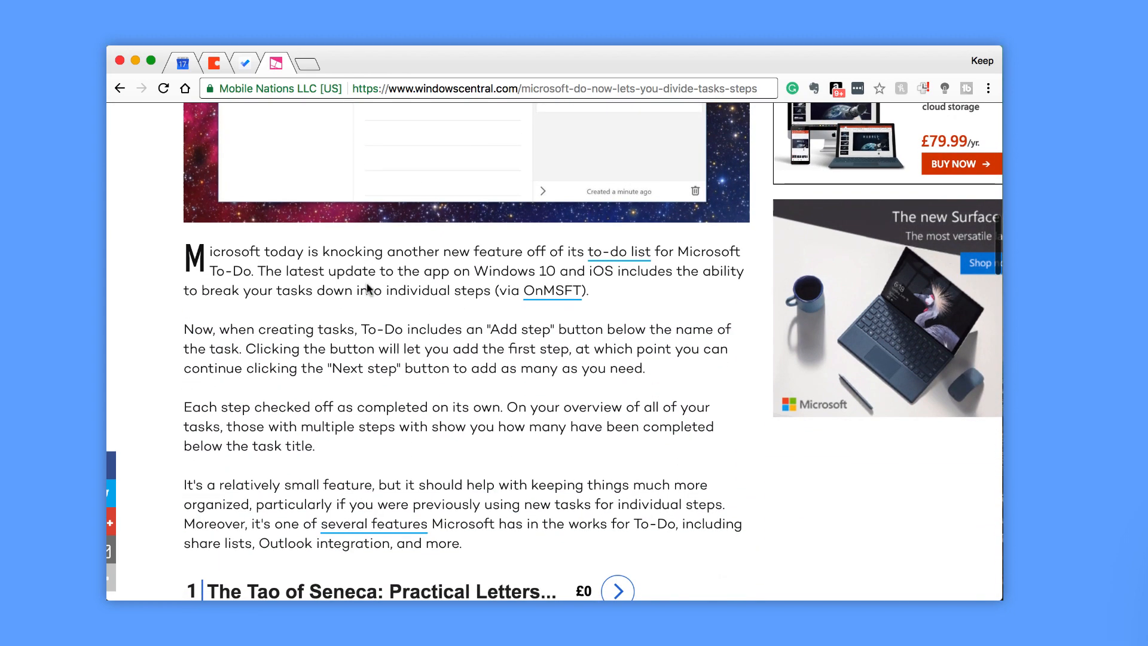
{"action": "scroll", "scroll_direction": "down", "scroll_amount": 3}
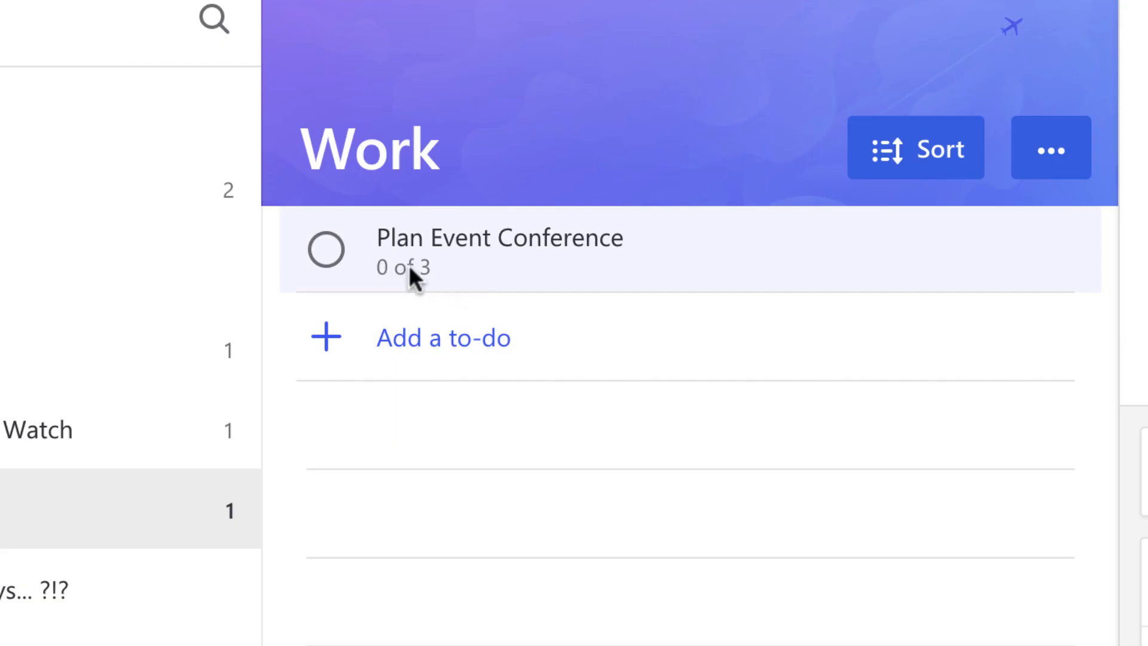
Step: Check off the Send email, Organise location and Check Email steps of Plan Event Conference
{"action": "left_click", "coordinate": [498, 249]}
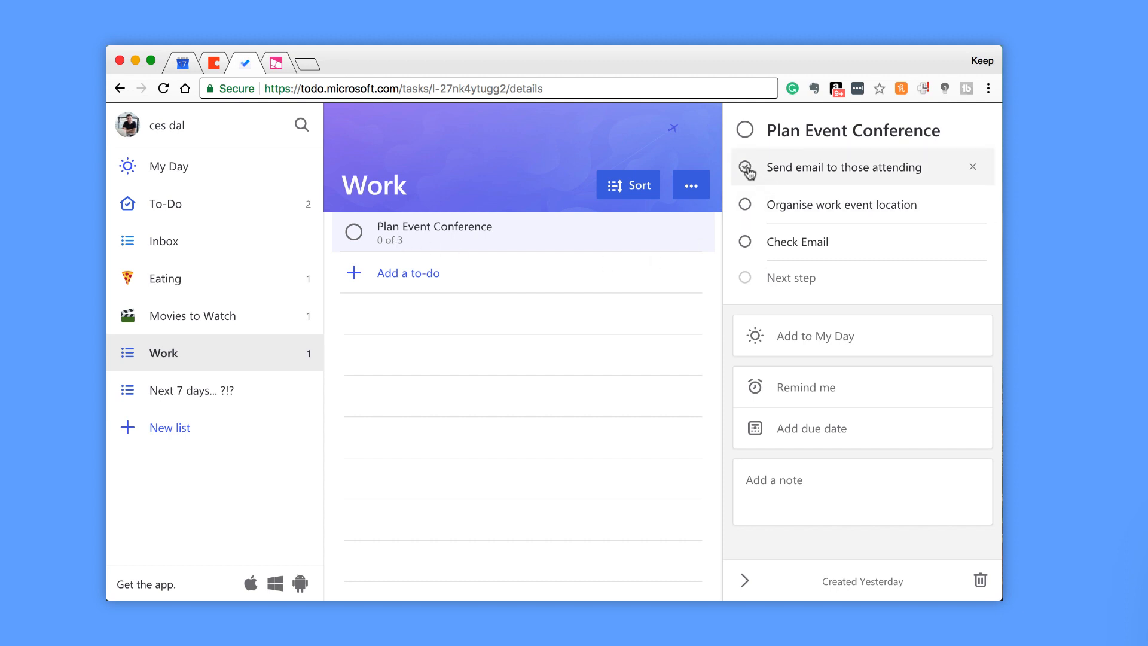
{"action": "left_click", "coordinate": [745, 167]}
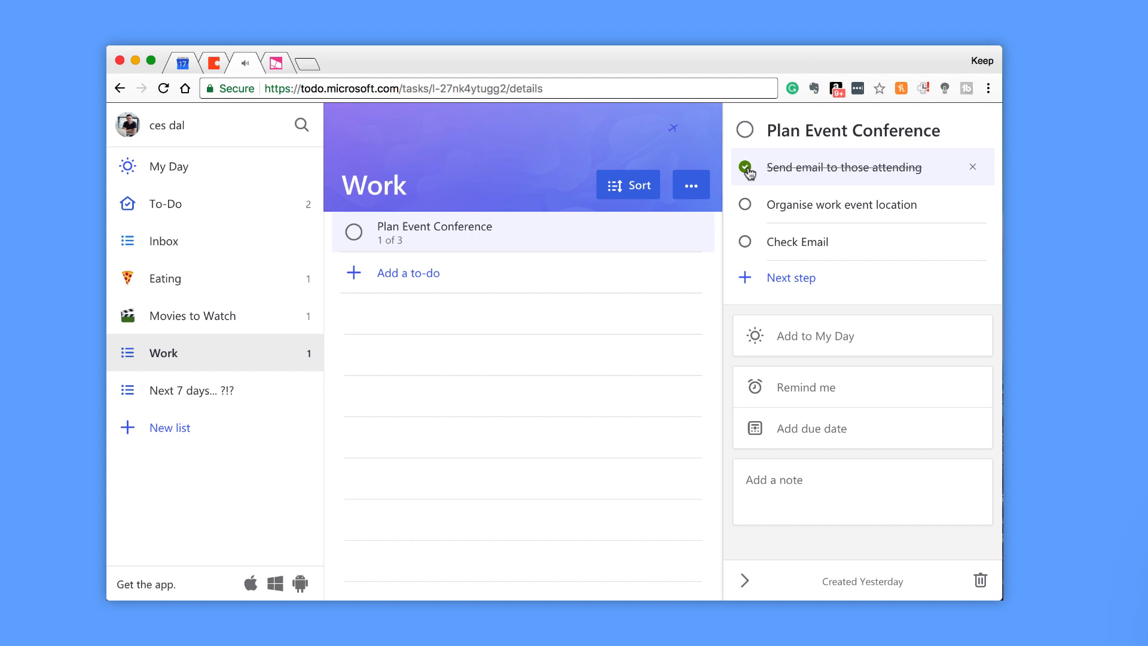
{"action": "left_click", "coordinate": [745, 205]}
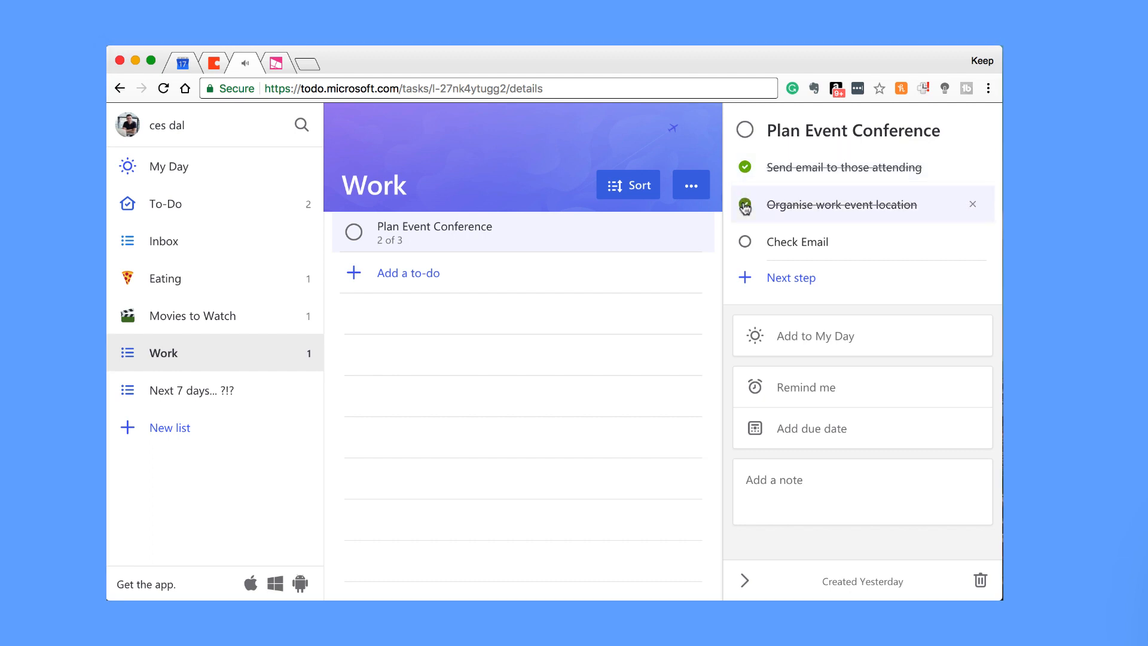
{"action": "left_click", "coordinate": [745, 205]}
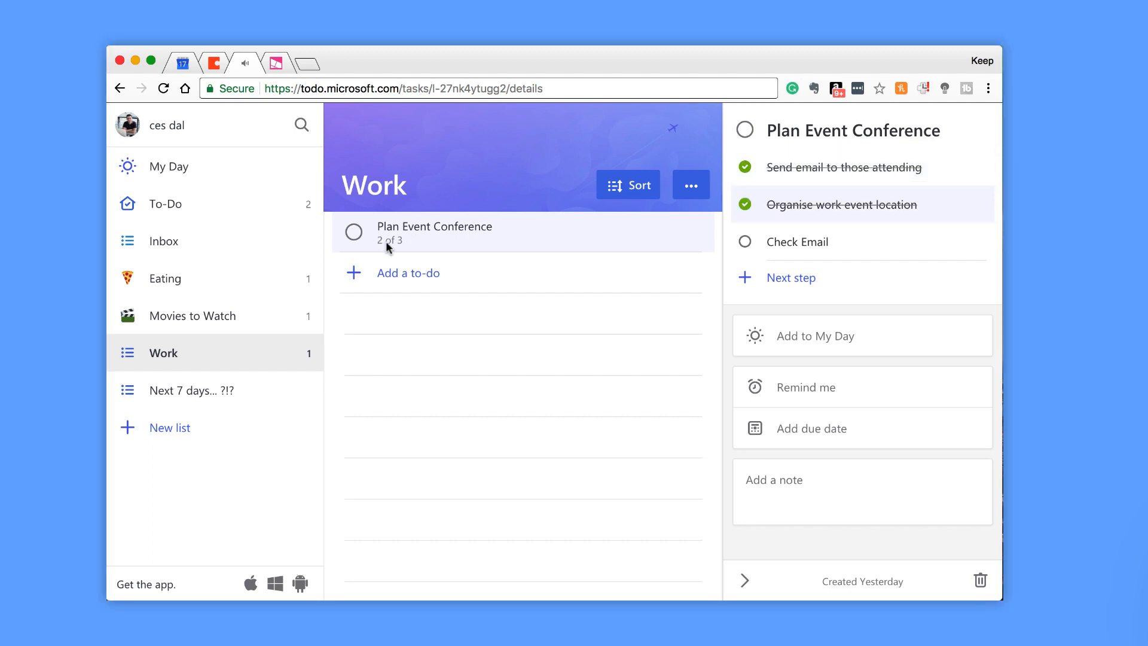
{"action": "left_click", "coordinate": [745, 242]}
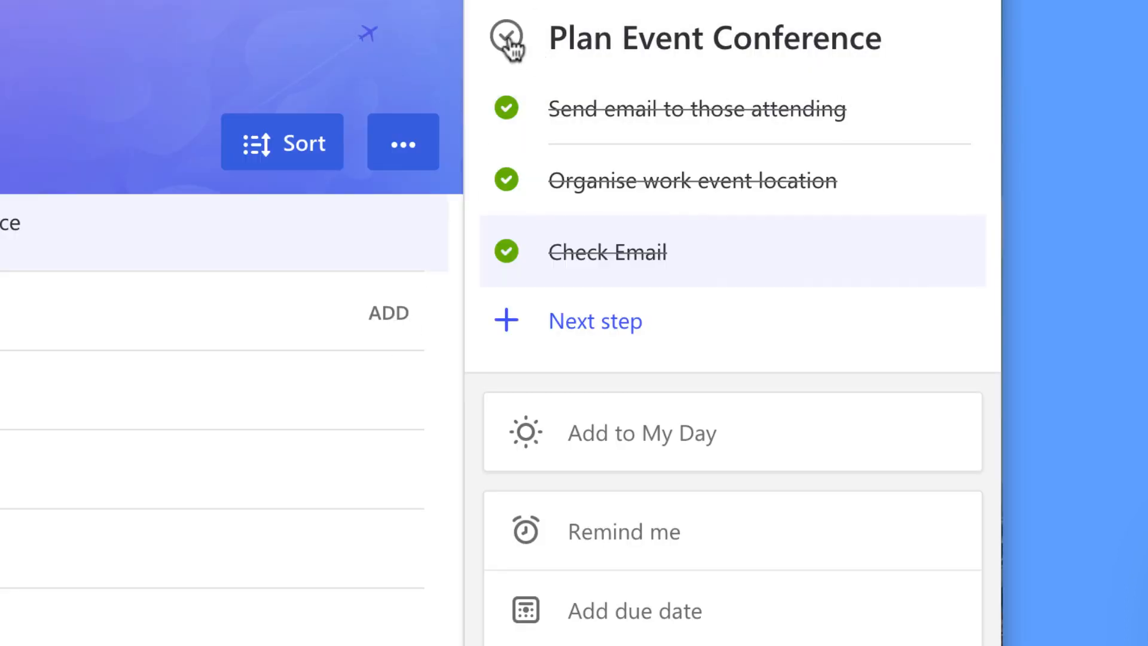
{"action": "mouse_move", "coordinate": [505, 38]}
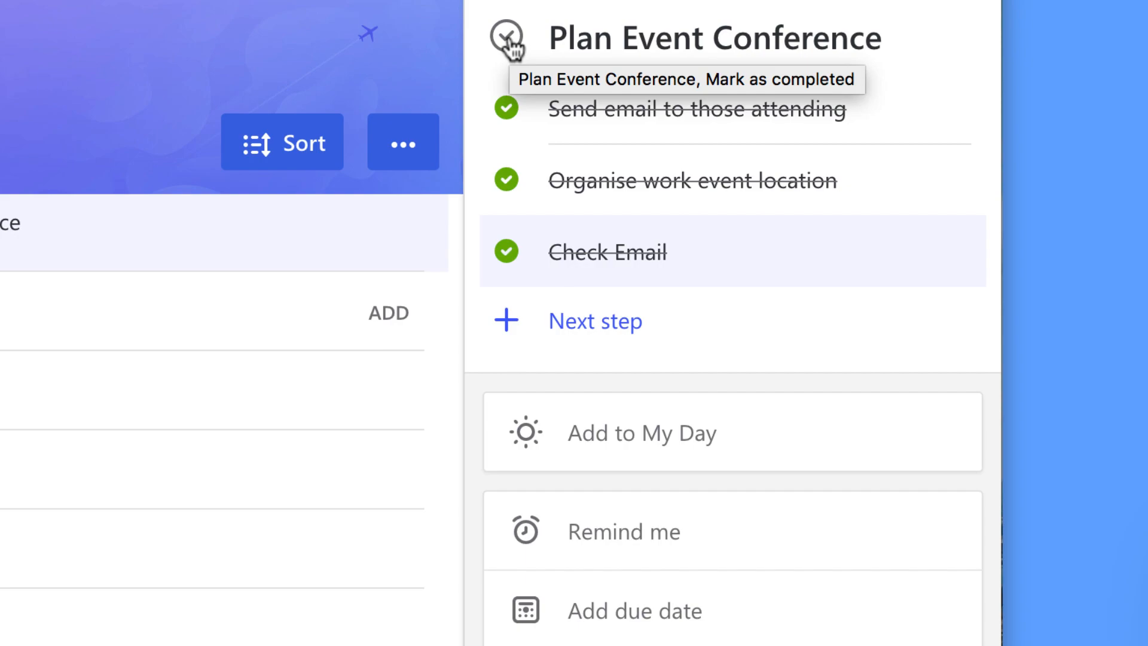
Step: Mark the Plan Event Conference task completed with 3 of 3 steps done
{"action": "left_click", "coordinate": [503, 38]}
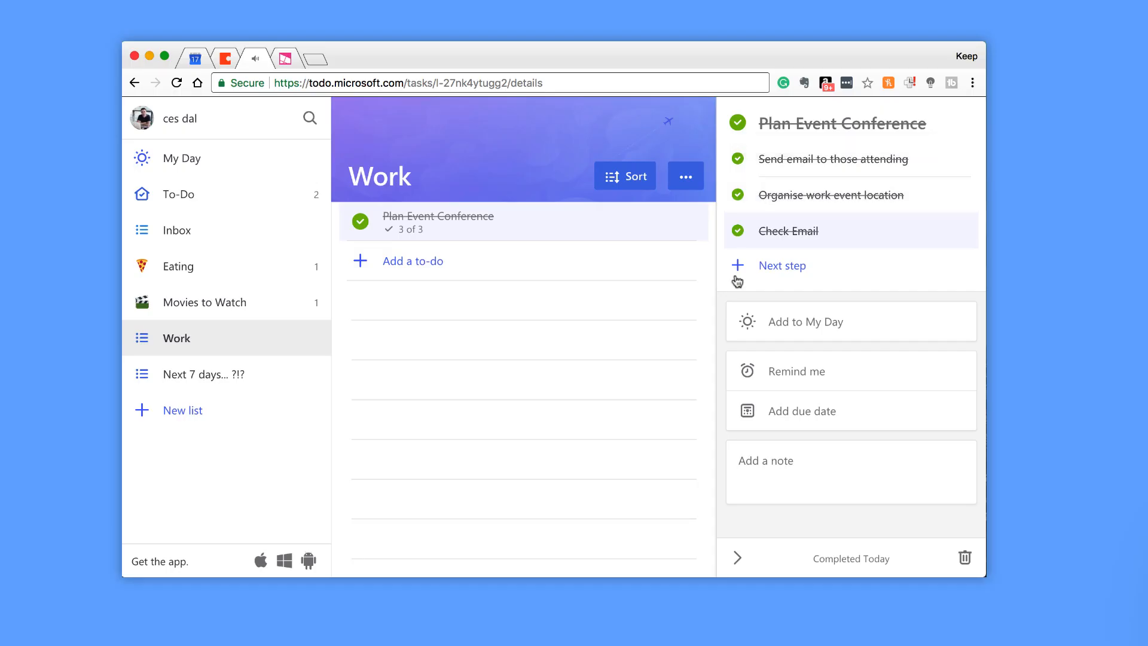
{"action": "mouse_move", "coordinate": [738, 265]}
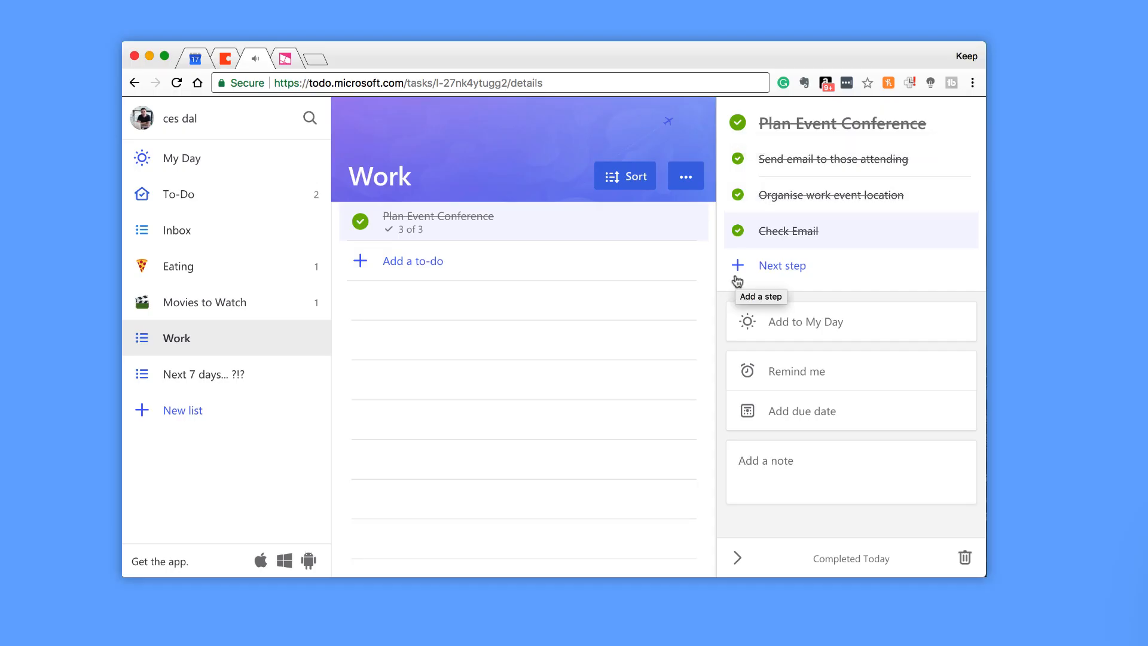
{"action": "mouse_move", "coordinate": [418, 309]}
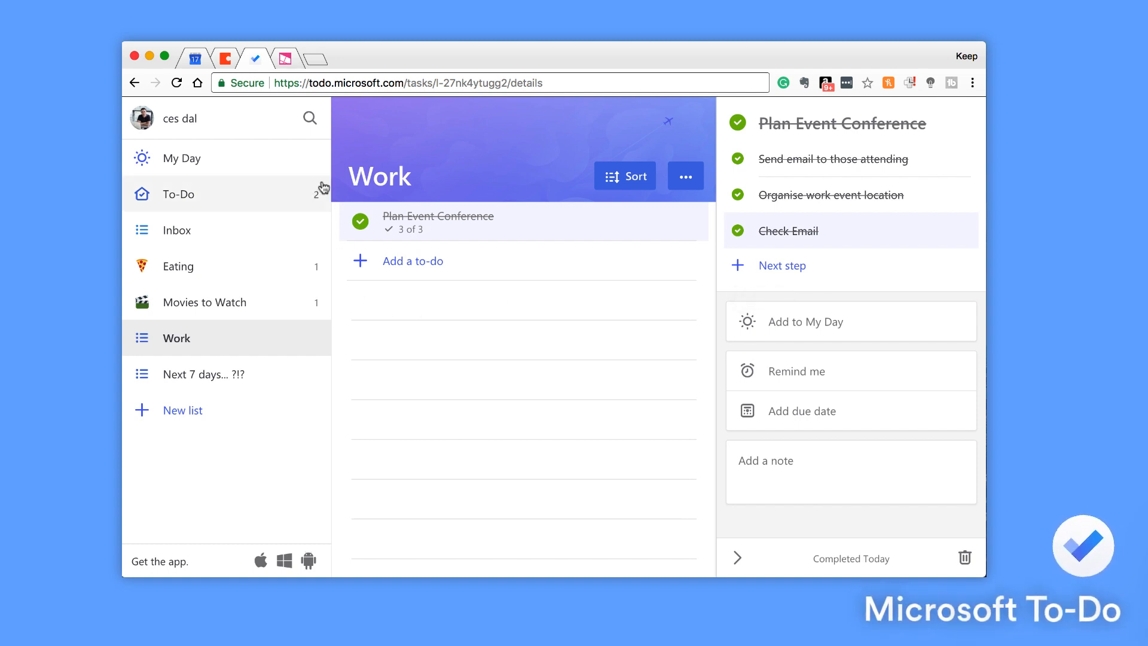
{"action": "mouse_move", "coordinate": [295, 118]}
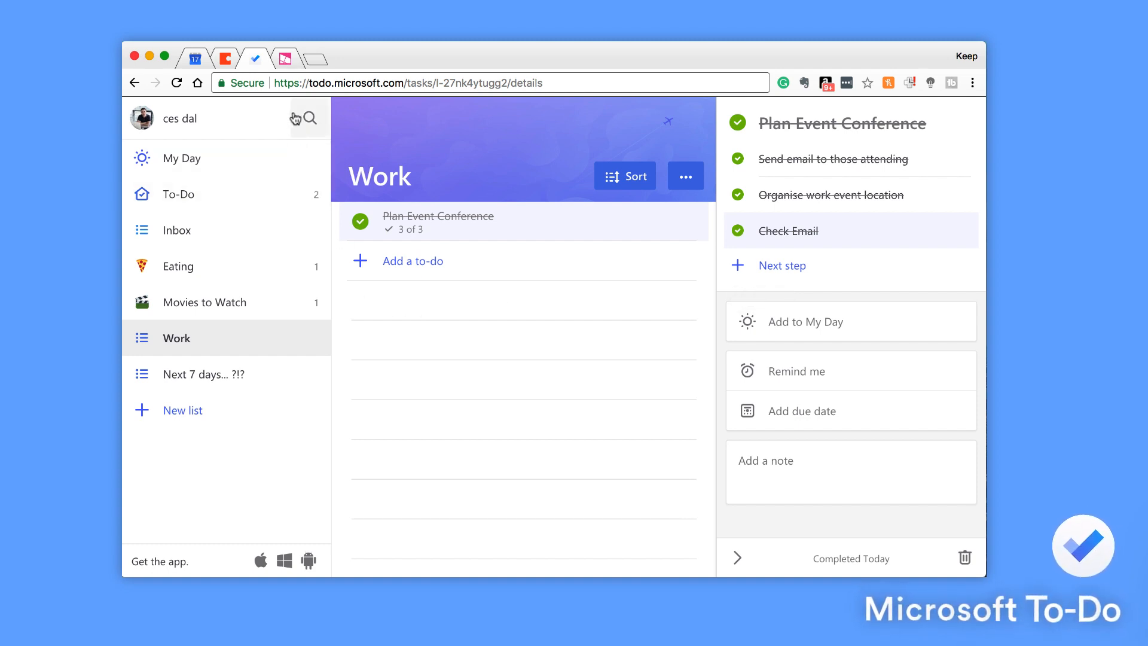
{"action": "mouse_move", "coordinate": [288, 66]}
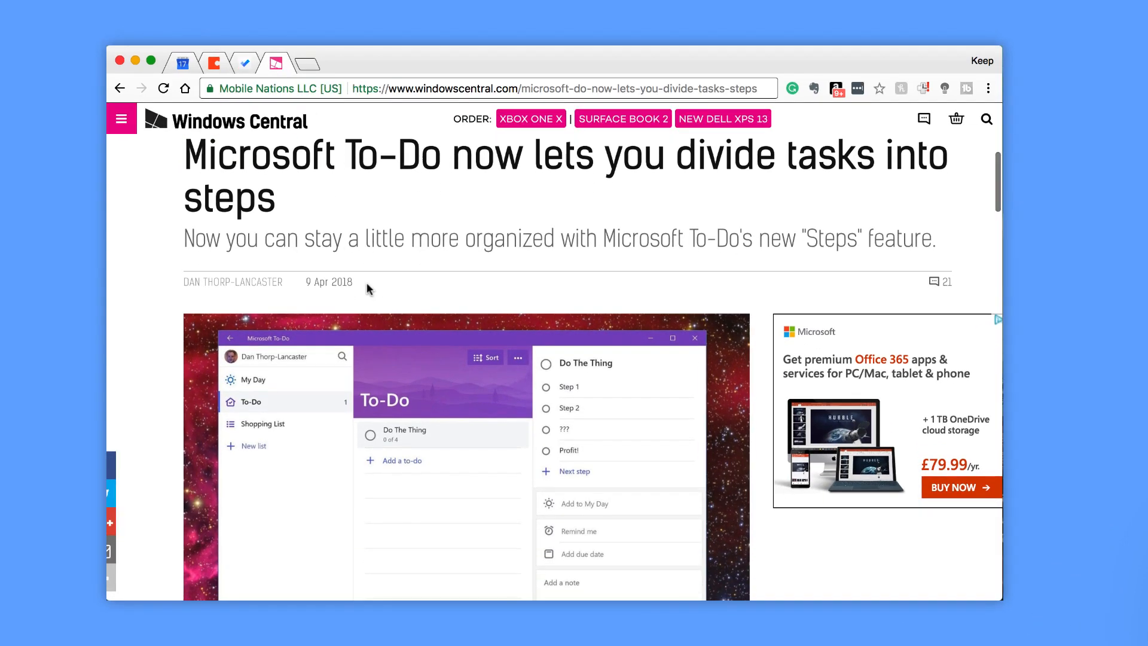
{"action": "scroll", "scroll_direction": "down", "scroll_amount": 3}
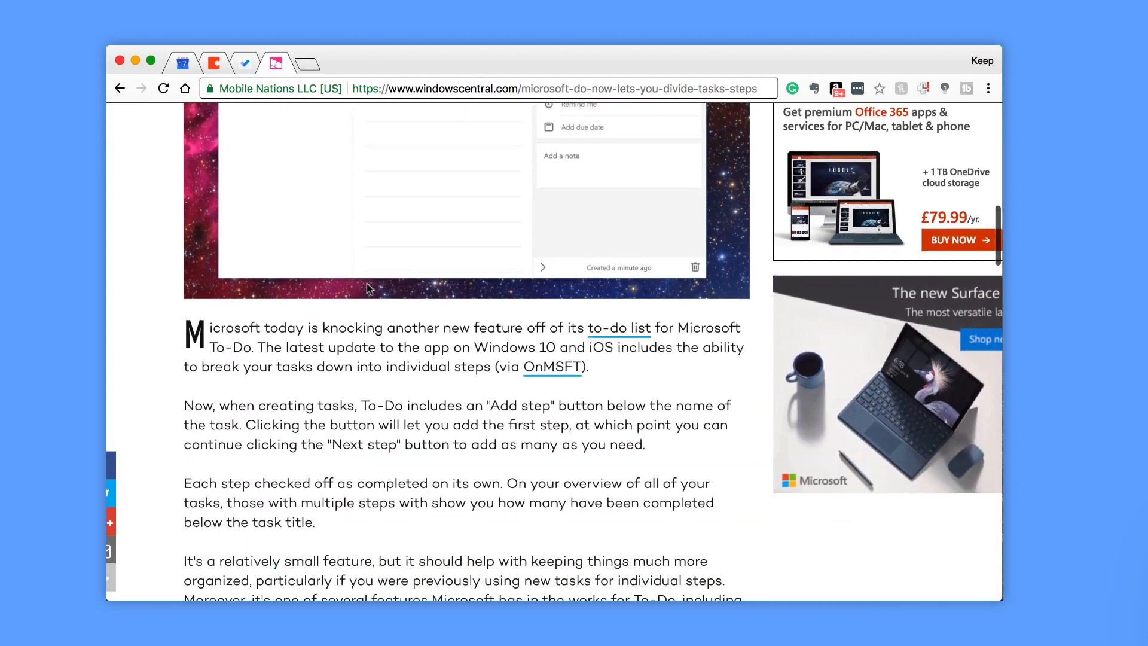
{"action": "scroll", "scroll_direction": "down", "scroll_amount": 3}
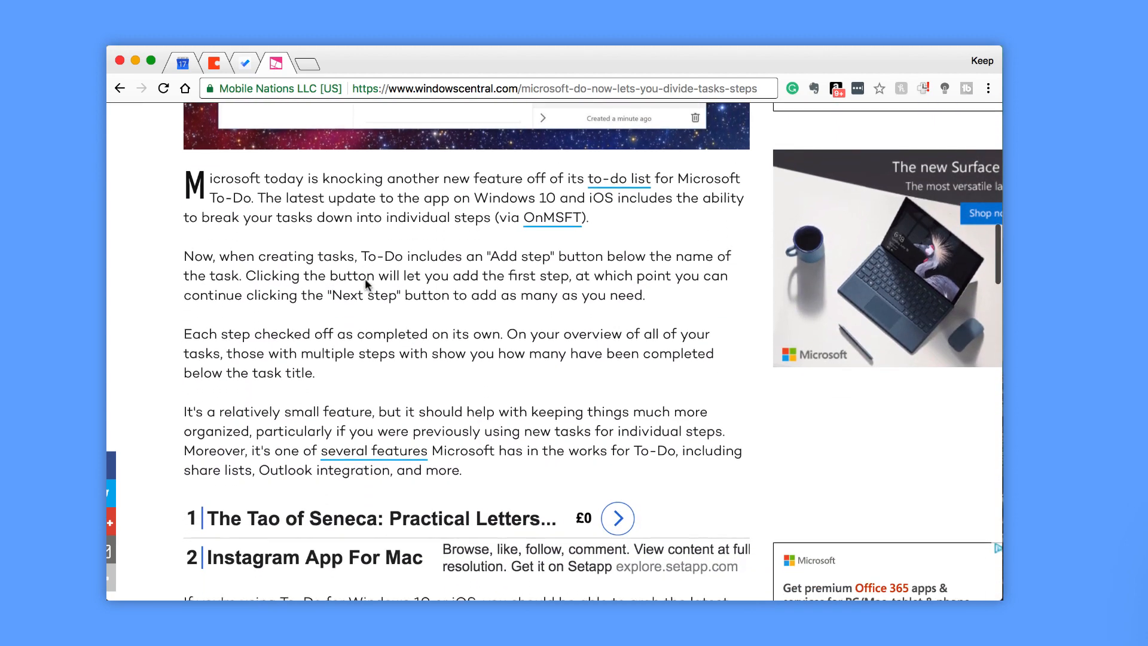